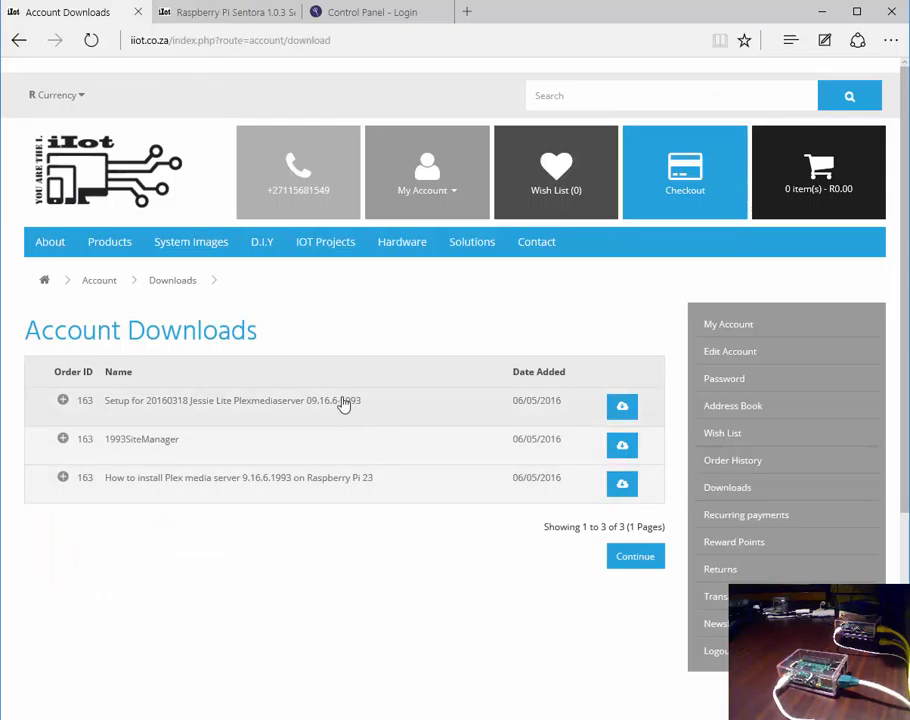
{"action": "mouse_move", "coordinate": [170, 422]}
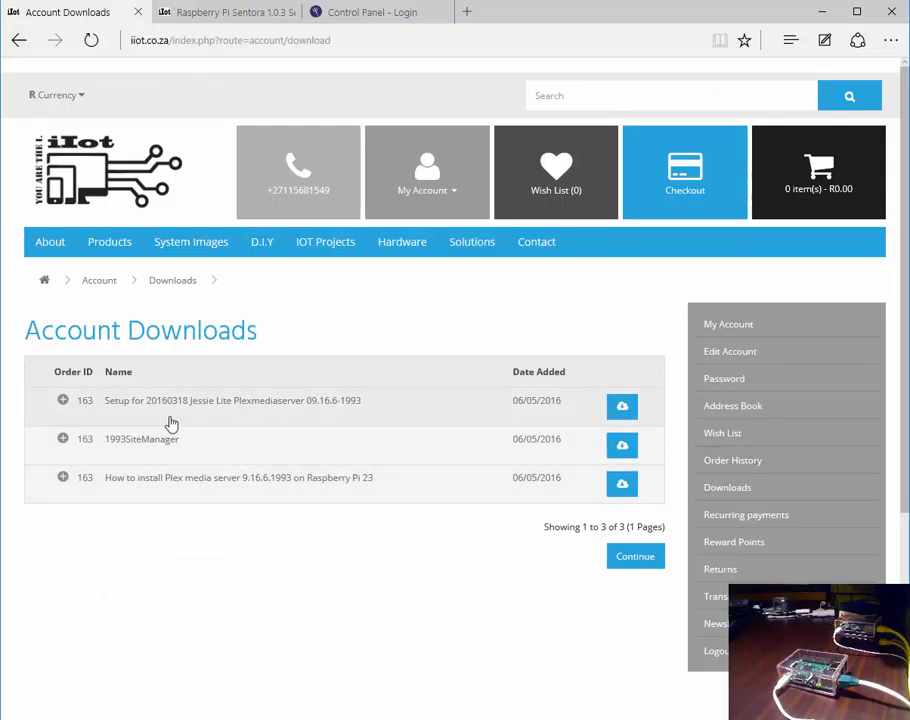
{"action": "mouse_move", "coordinate": [140, 420]}
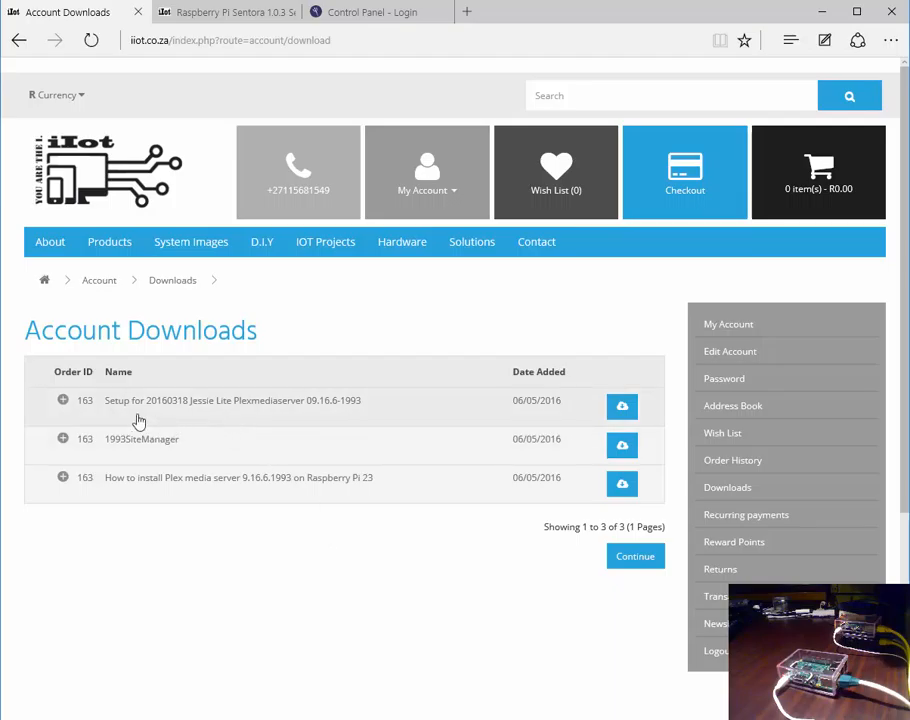
{"action": "mouse_move", "coordinate": [364, 412]}
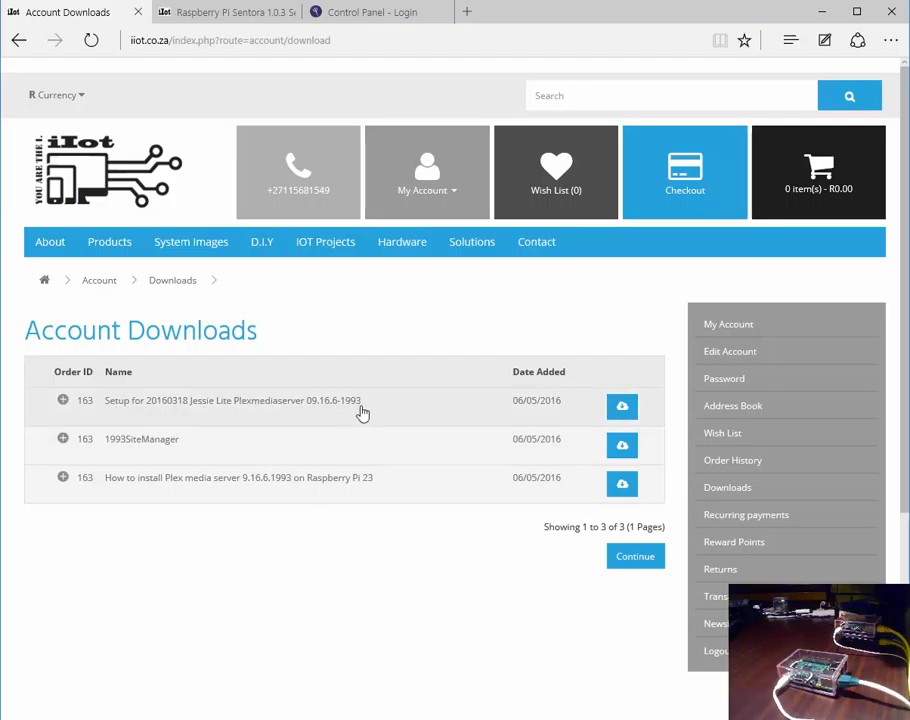
{"action": "mouse_move", "coordinate": [124, 448]}
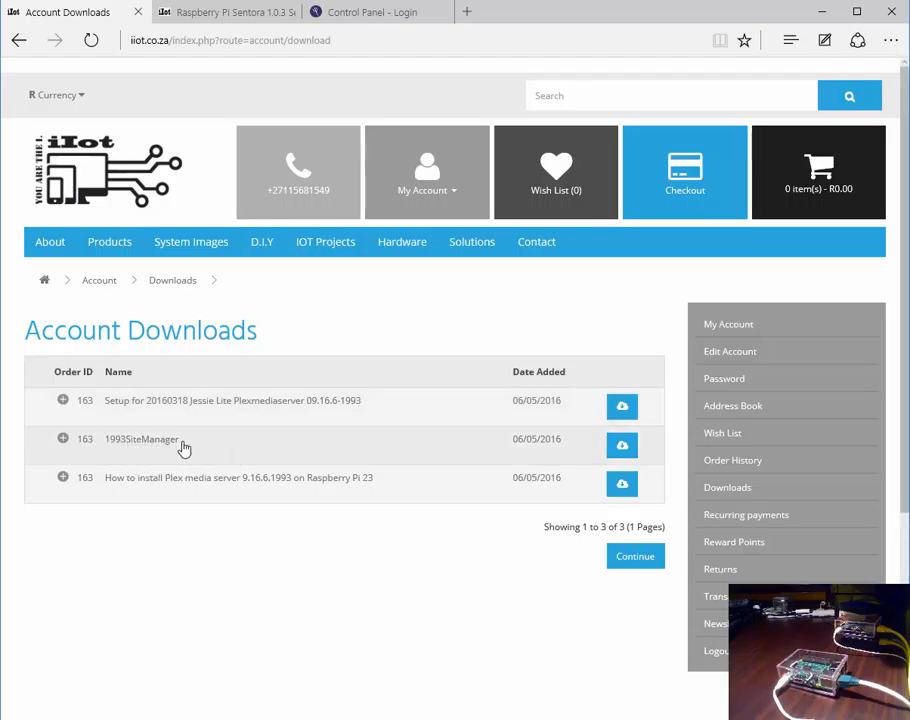
{"action": "mouse_move", "coordinate": [200, 472]}
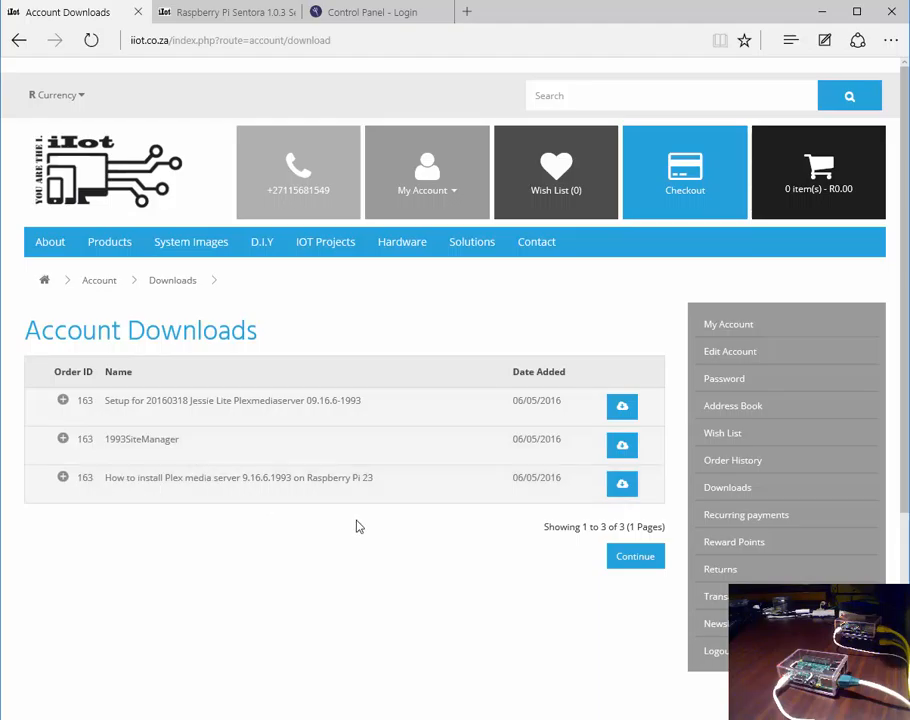
{"action": "mouse_move", "coordinate": [392, 498]}
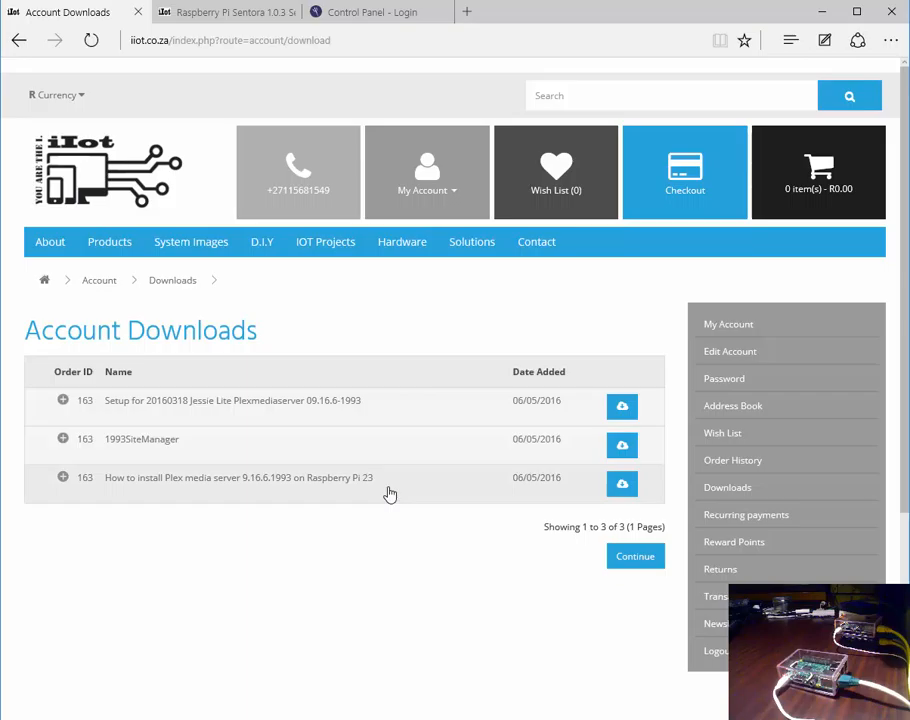
{"action": "mouse_move", "coordinate": [240, 70]}
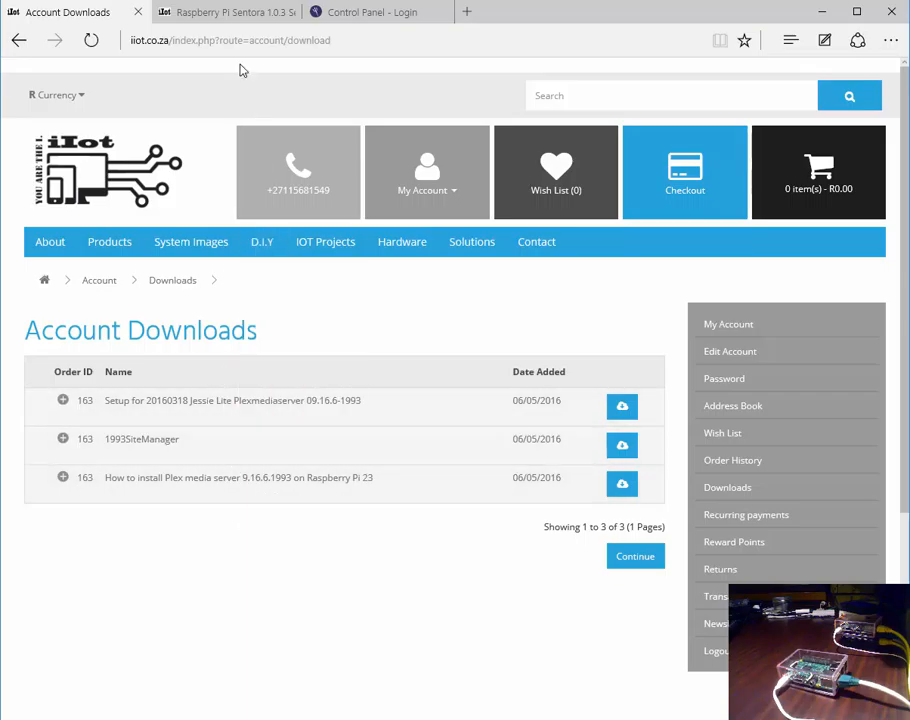
- Connect to the saved iot.co.za FTP server and select the Raspbian Jessie Lite Sentora zip
{"action": "left_click", "coordinate": [224, 12]}
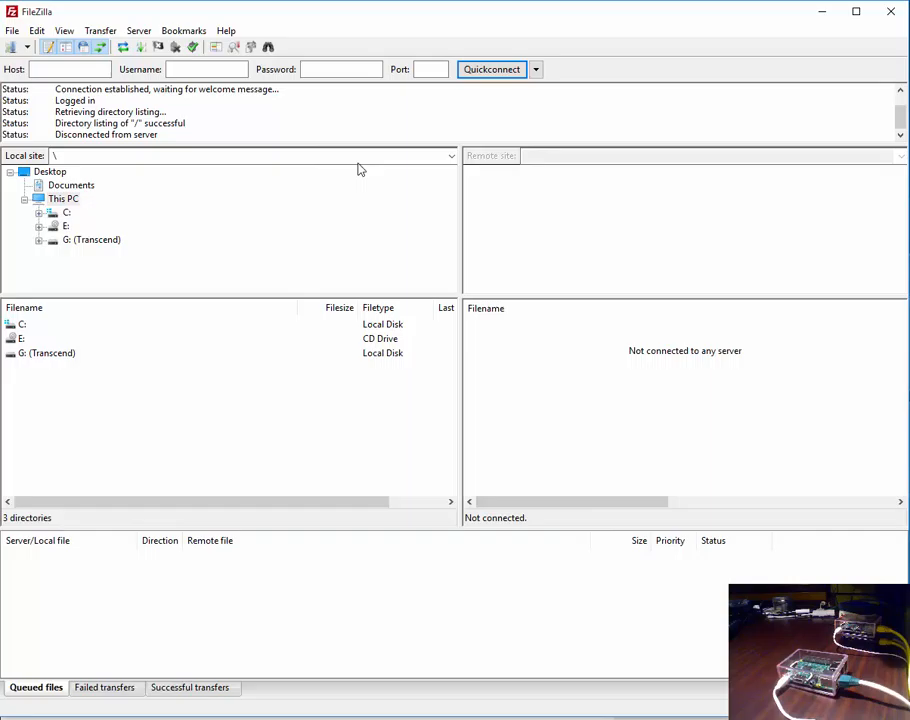
{"action": "left_click", "coordinate": [12, 30]}
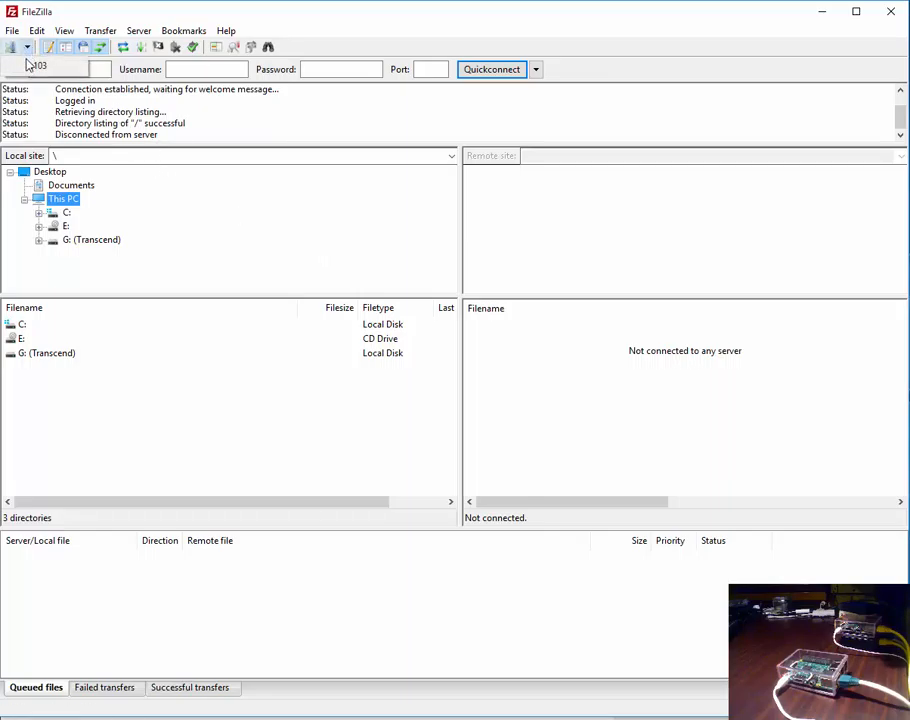
{"action": "left_click", "coordinate": [492, 68]}
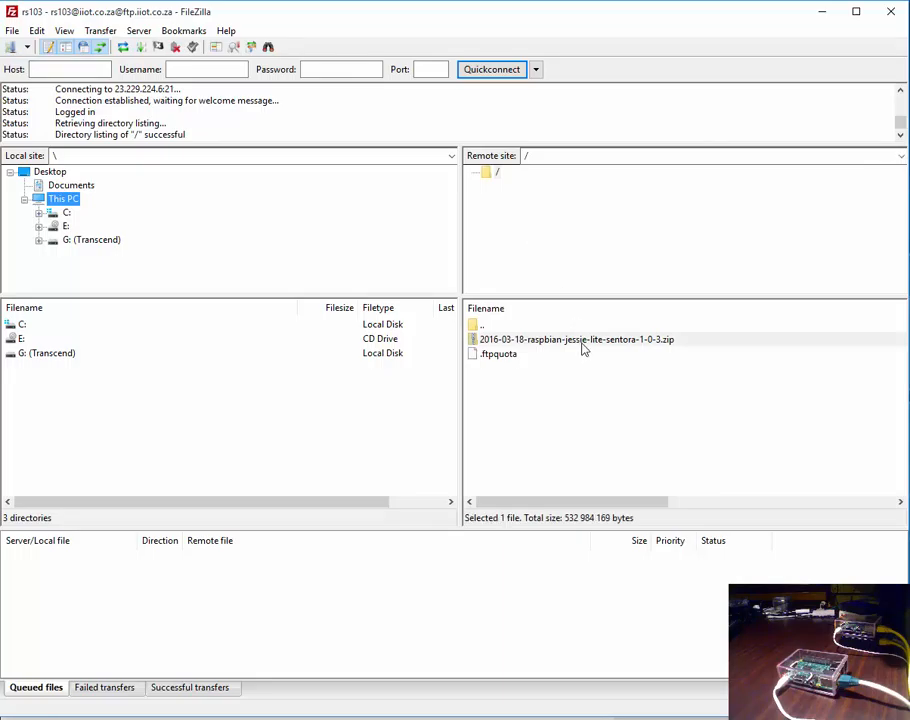
{"action": "left_click", "coordinate": [576, 340]}
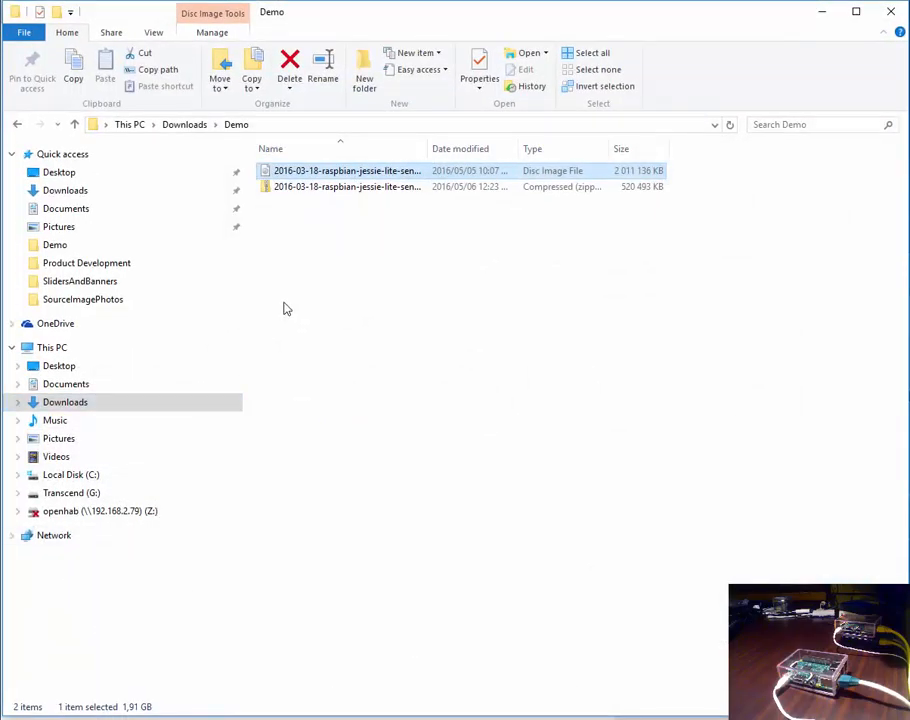
- Extract the Sentora .img from the downloaded zip into the Demo folder
{"action": "double_click", "coordinate": [348, 188]}
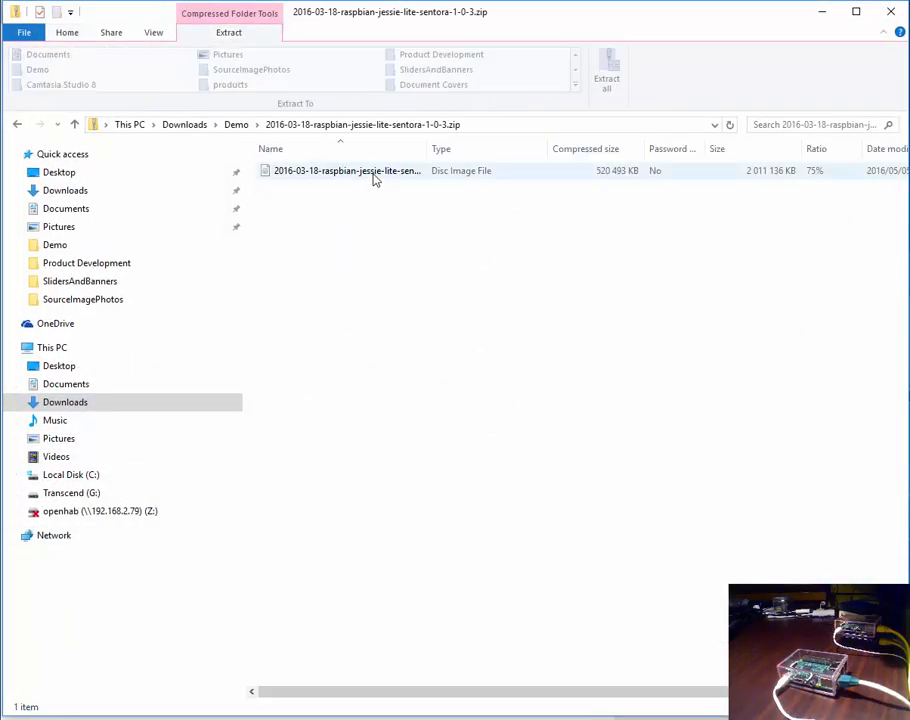
{"action": "left_click", "coordinate": [348, 170]}
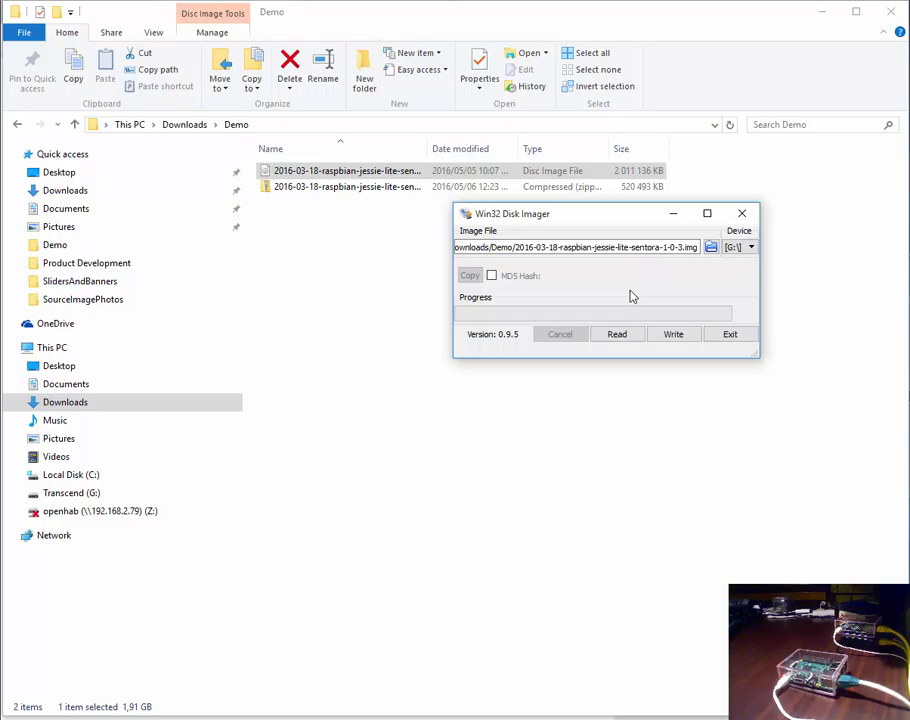
{"action": "mouse_move", "coordinate": [644, 300]}
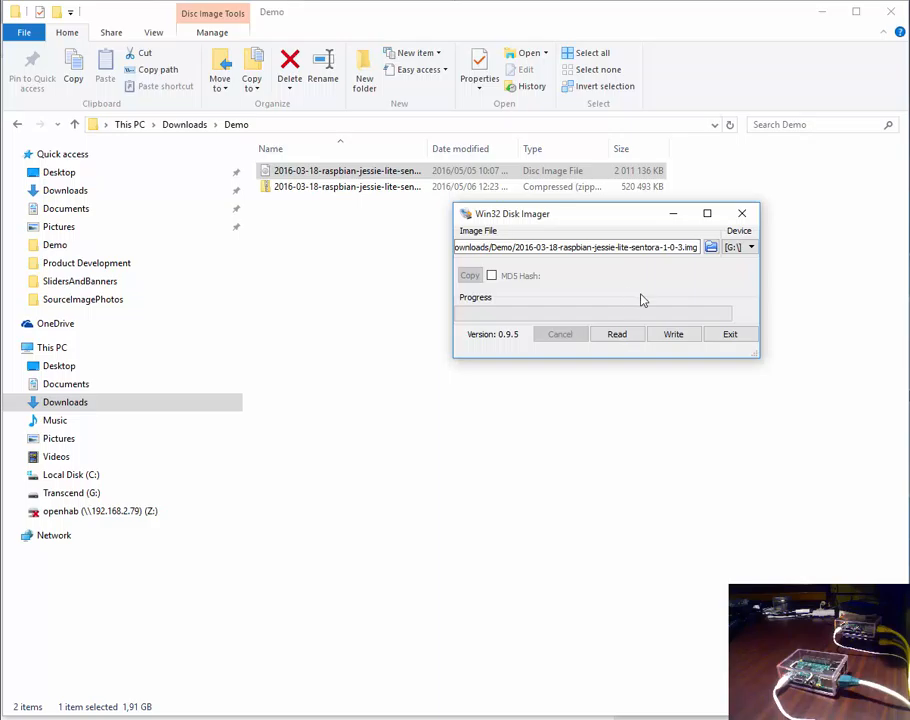
- Load the Sentora .img from Downloads\Demo as Win32 Disk Imager's image file
{"action": "left_click", "coordinate": [752, 248]}
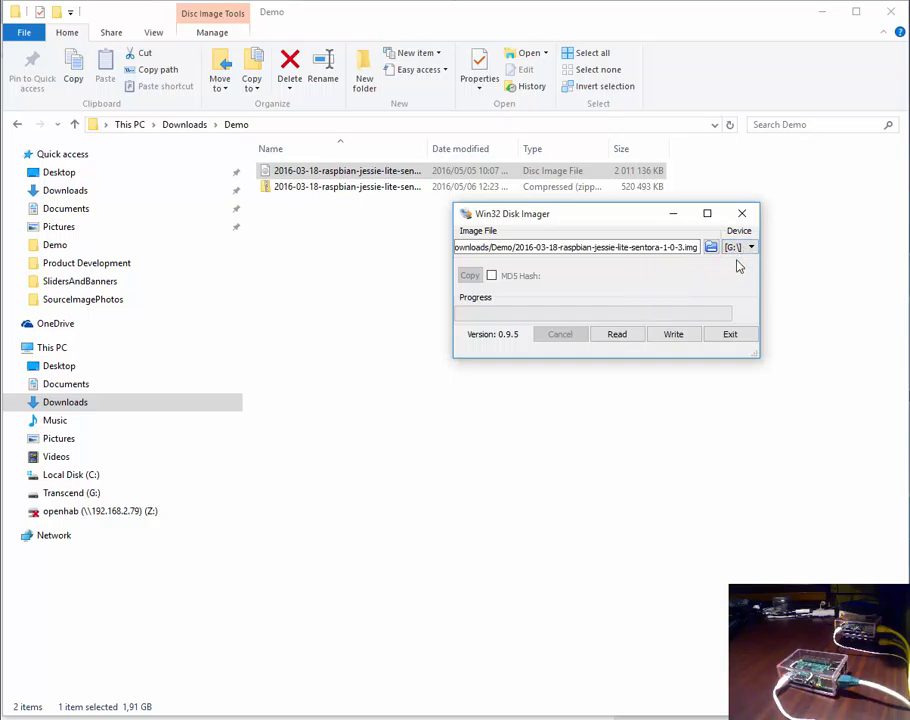
{"action": "left_click", "coordinate": [710, 248]}
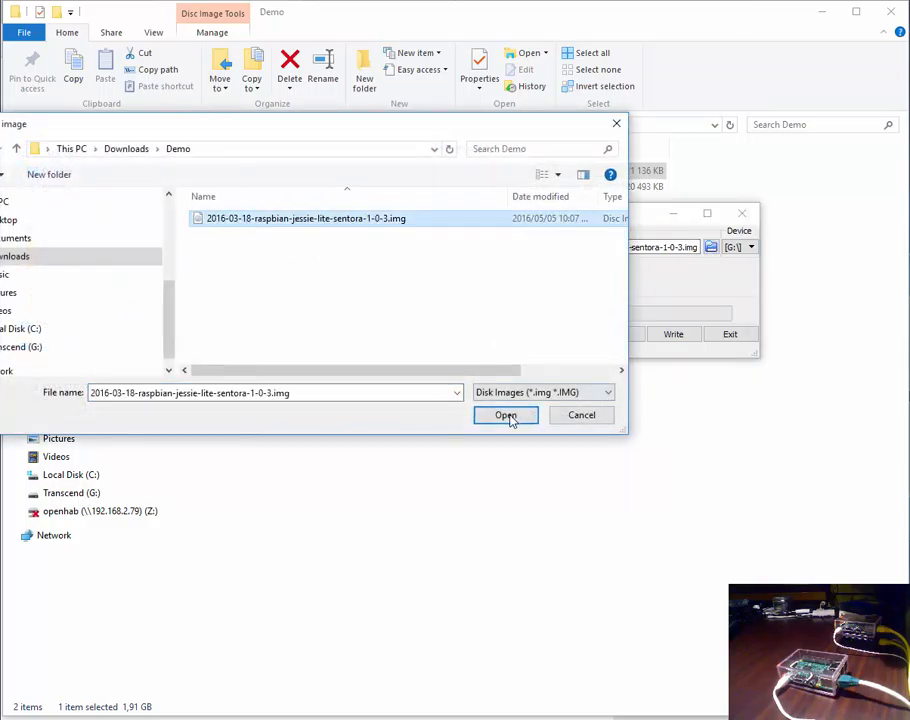
{"action": "left_click", "coordinate": [506, 414]}
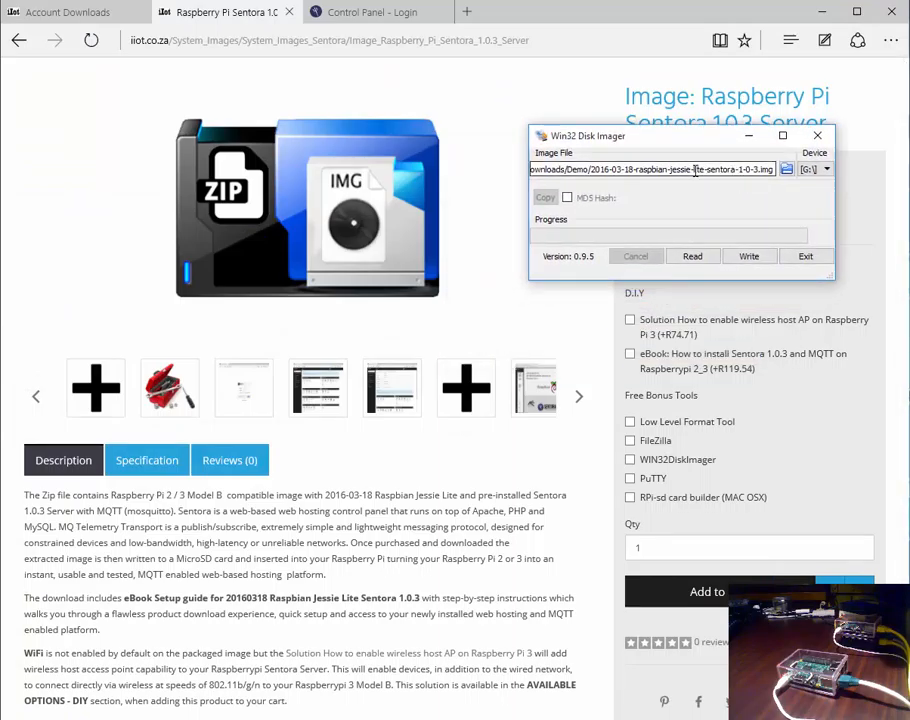
- Exit Win32 Disk Imager, leaving the Raspberry Pi Sentora 1.0.3 Server product page
{"action": "left_click", "coordinate": [816, 136]}
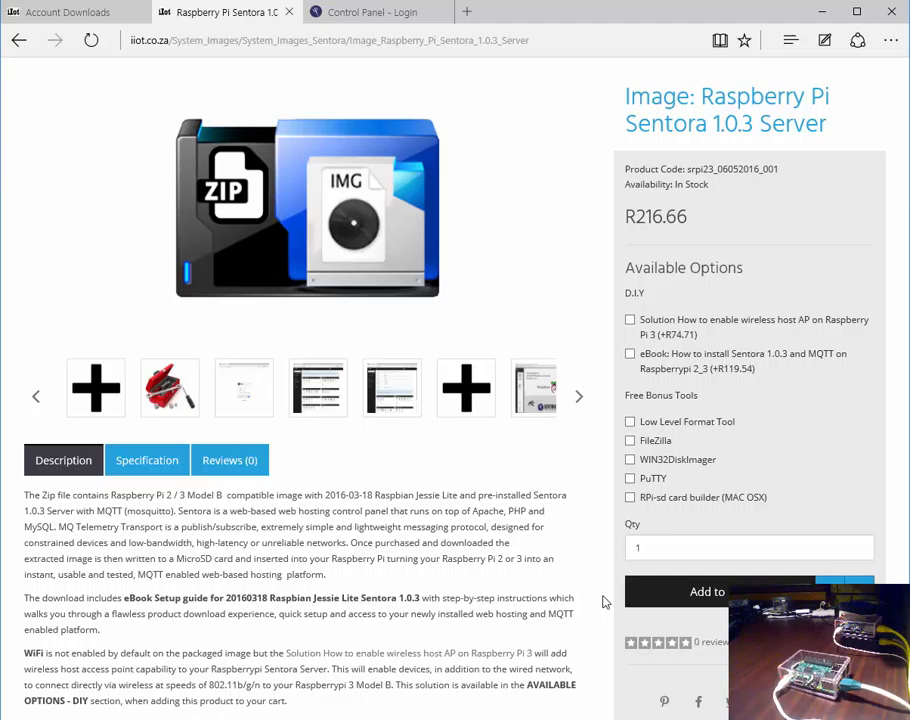
{"action": "mouse_move", "coordinate": [460, 228]}
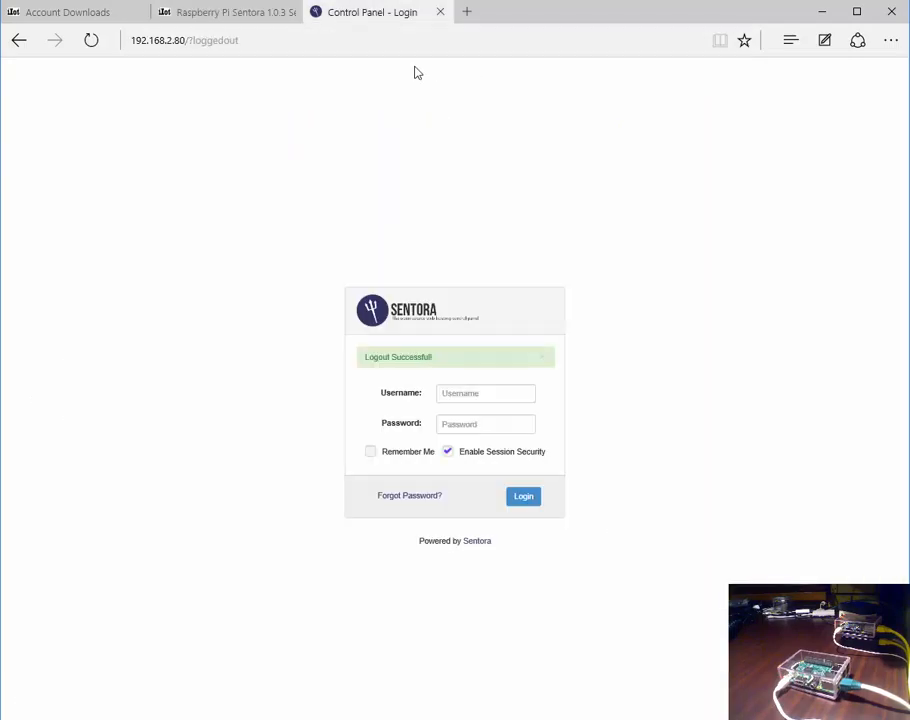
- Show the Sentora login page at 192.168.2.80/?loggedout with its address selected
{"action": "left_click", "coordinate": [184, 40]}
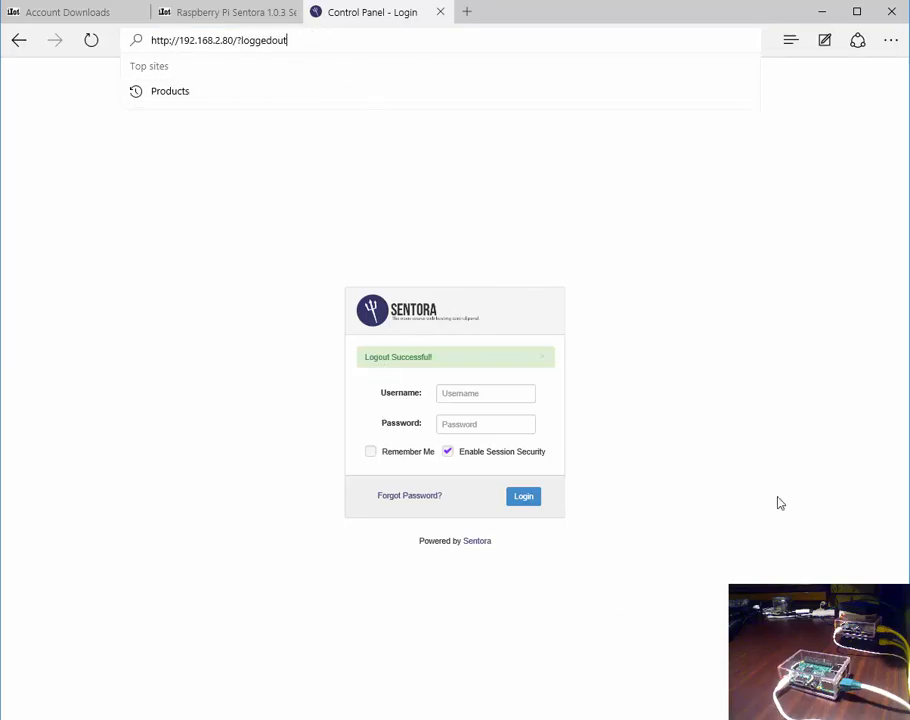
{"action": "mouse_move", "coordinate": [520, 202]}
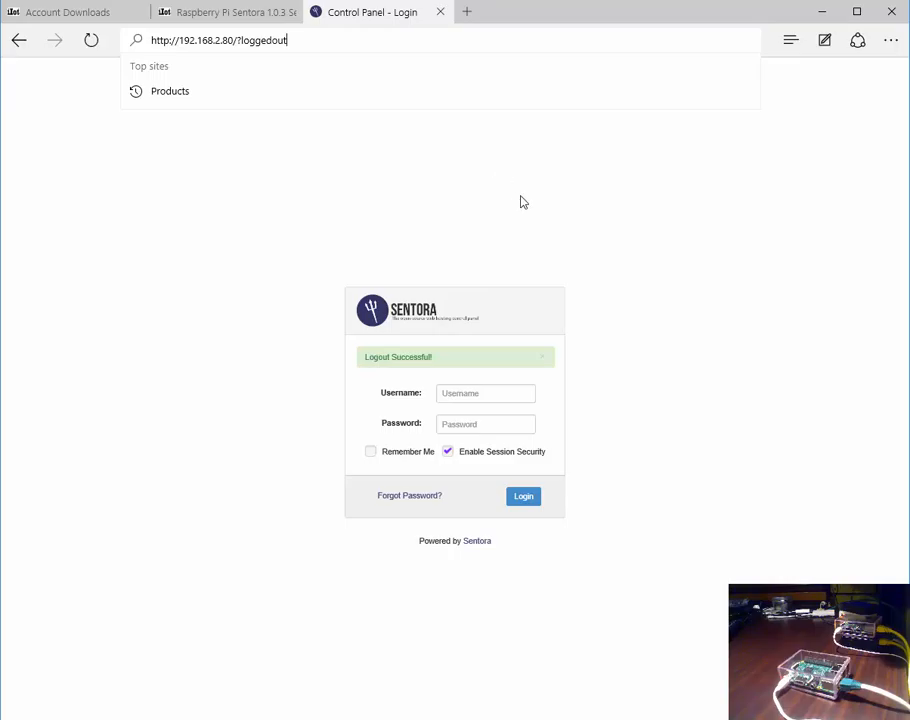
{"action": "mouse_move", "coordinate": [380, 128]}
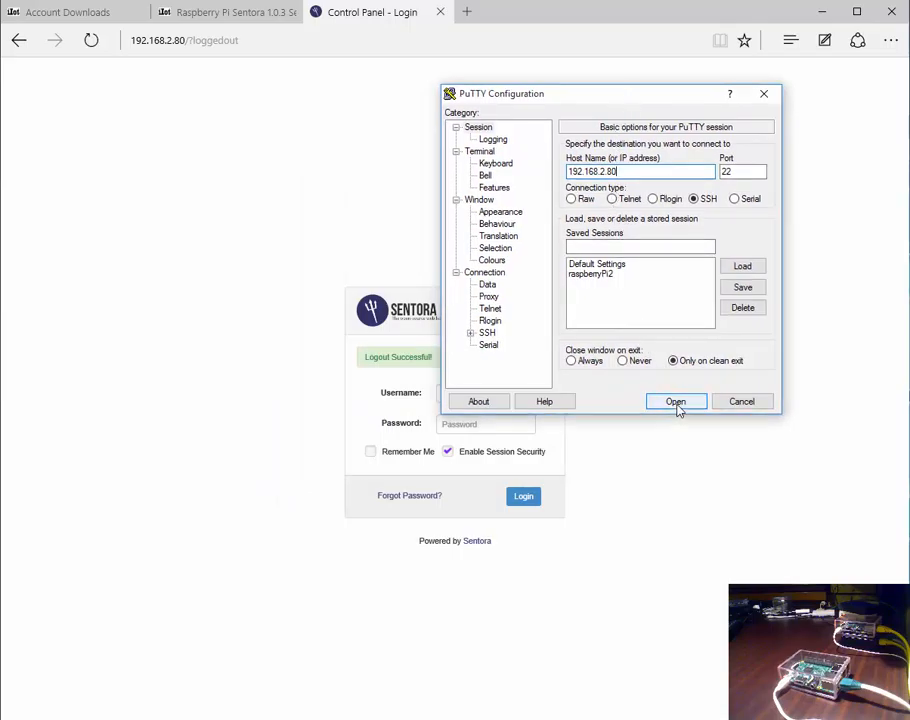
- SSH into 192.168.2.80 as root and print passwords.txt with the Sentora credentials
{"action": "left_click", "coordinate": [676, 400]}
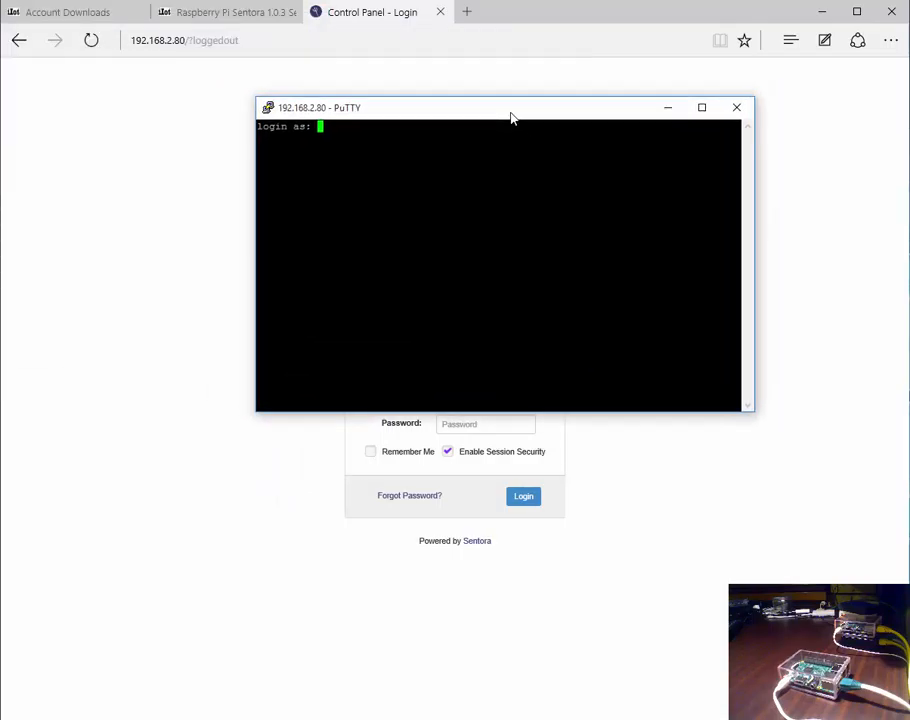
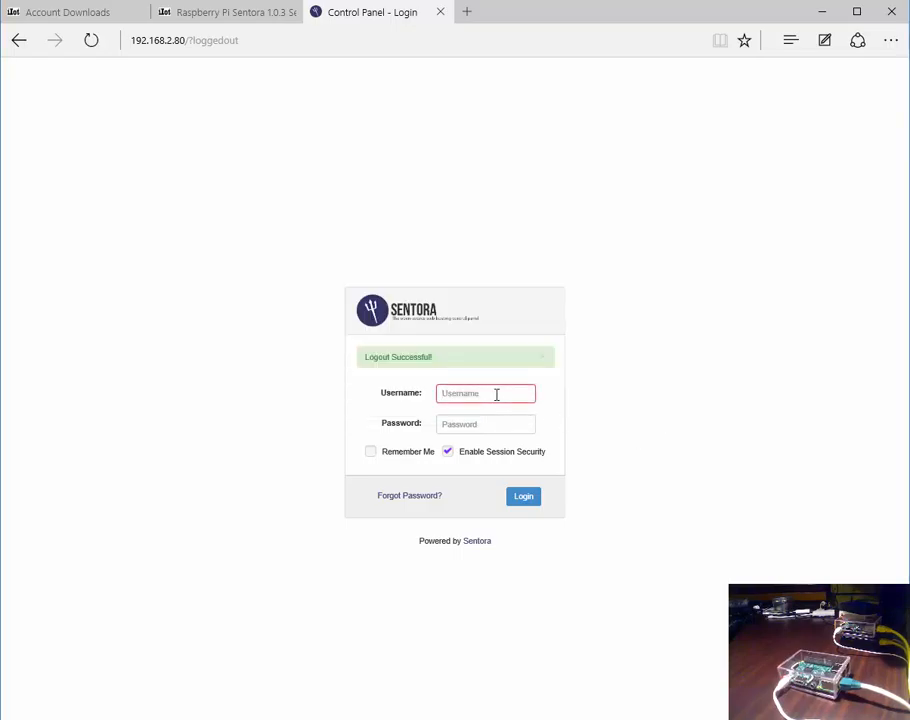
- Log into Sentora as zadmin with the pasted password and Remember Me on
{"action": "type", "text": "zadmin"}
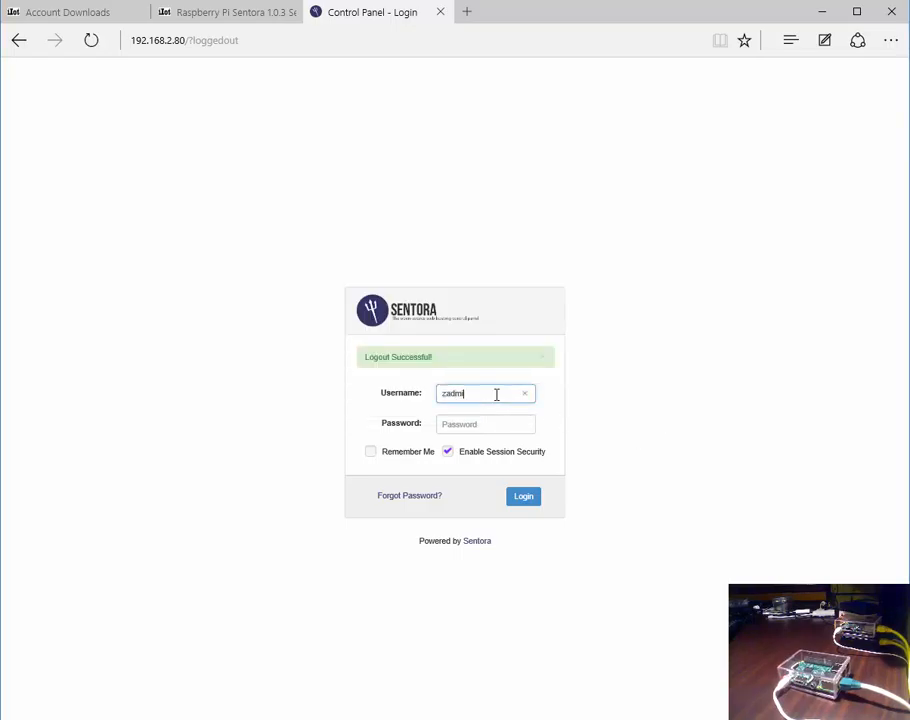
{"action": "right_click", "coordinate": [484, 424]}
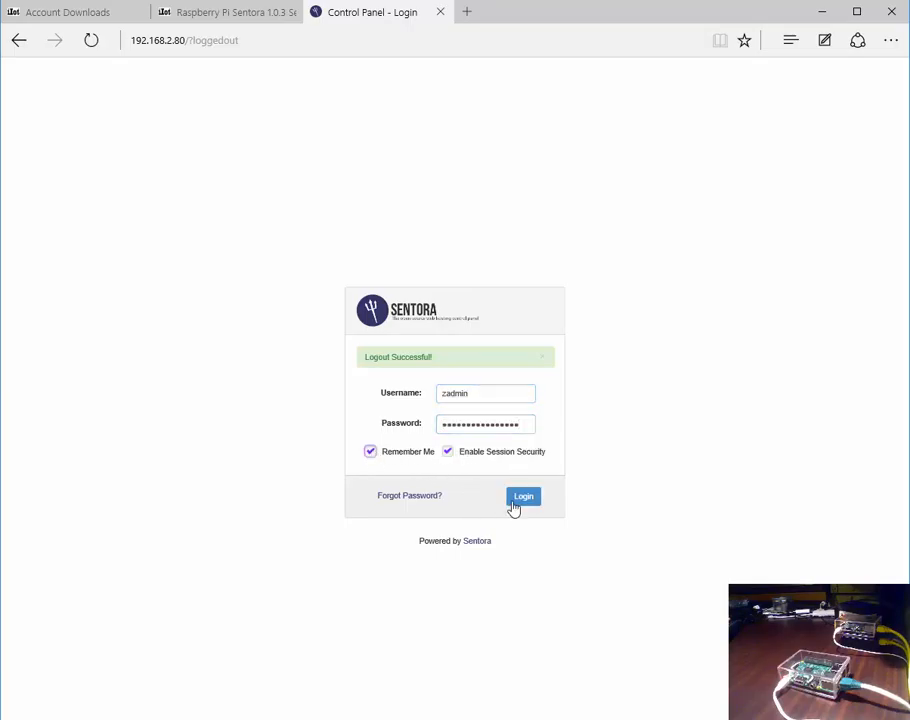
{"action": "left_click", "coordinate": [524, 496]}
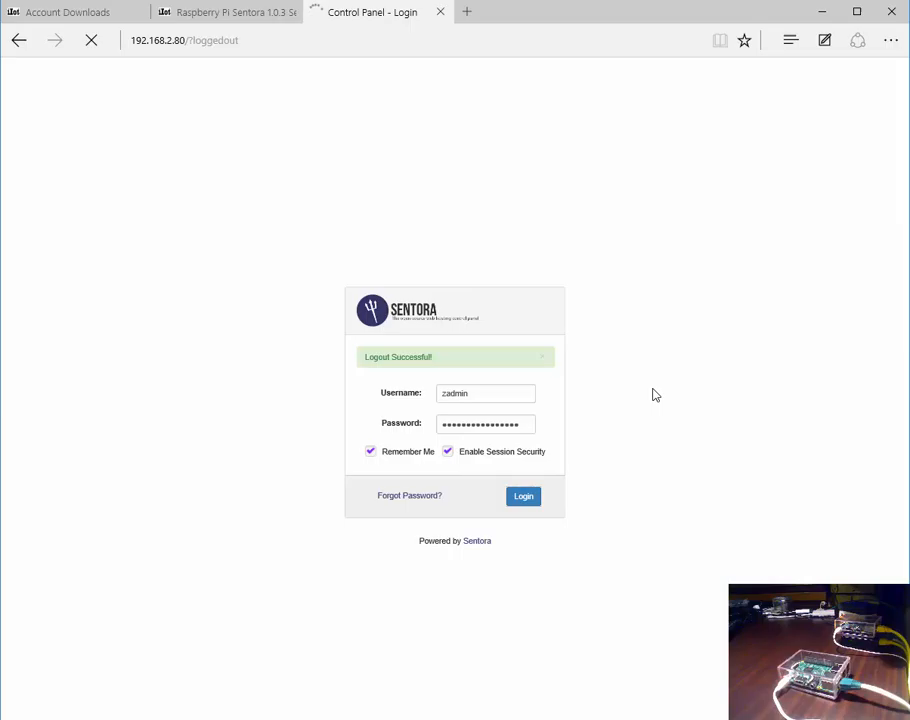
{"action": "left_click", "coordinate": [524, 496]}
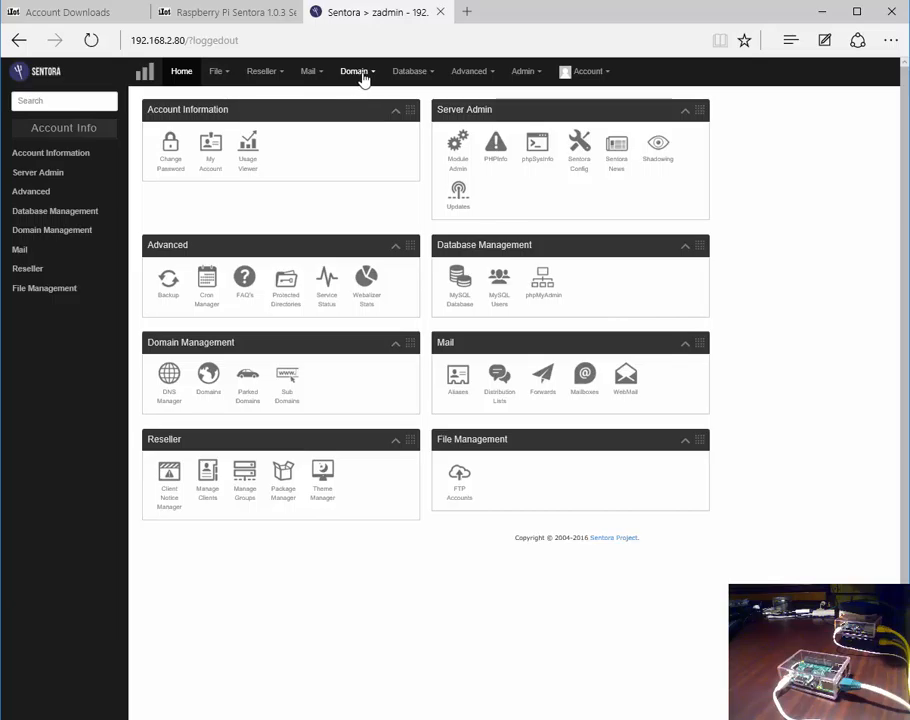
{"action": "mouse_move", "coordinate": [410, 72]}
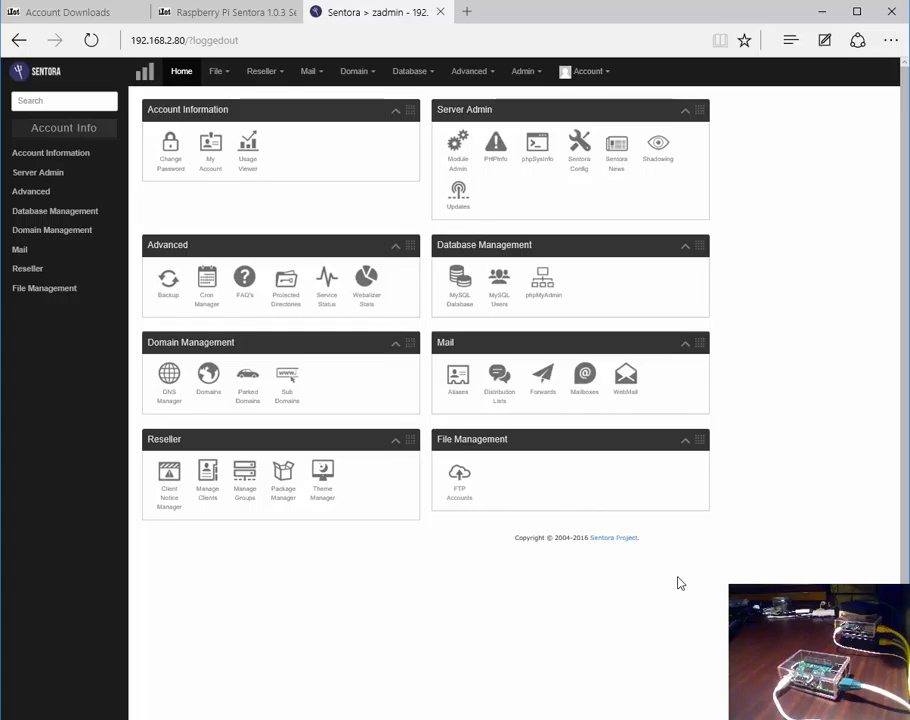
{"action": "mouse_move", "coordinate": [730, 528]}
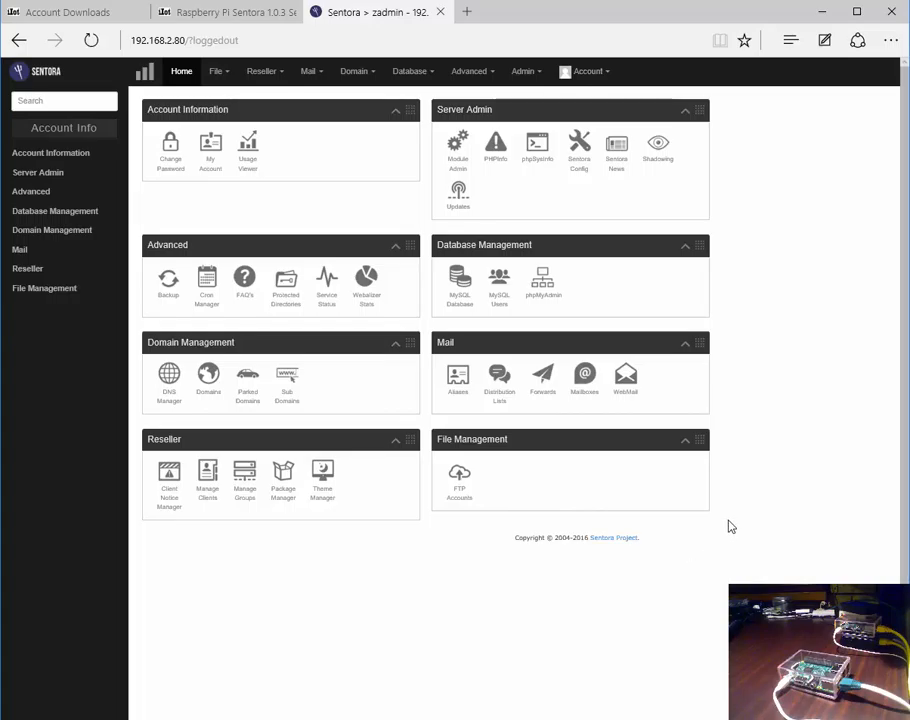